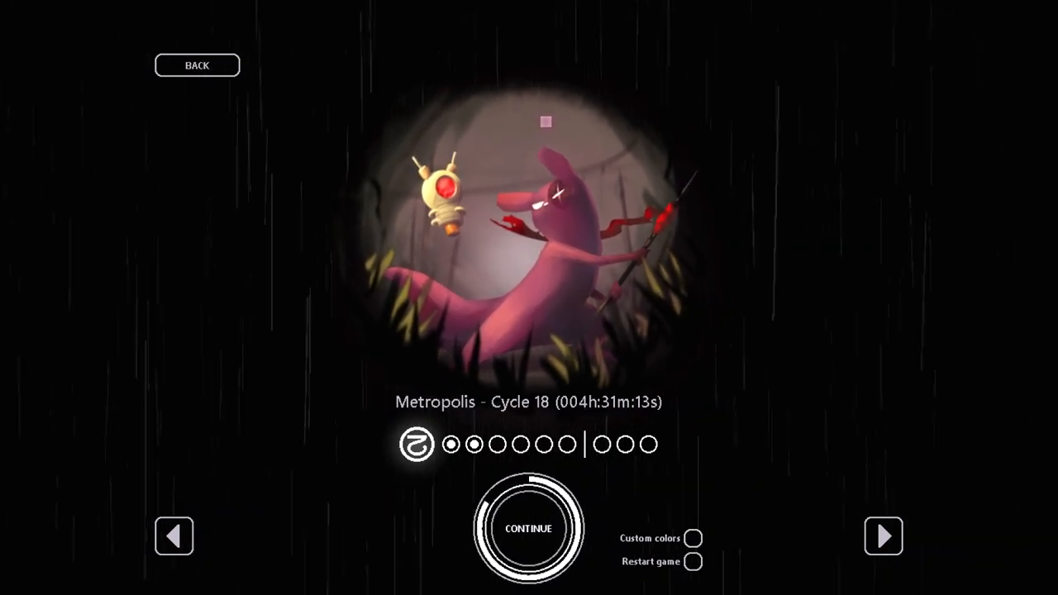
# Continue the Metropolis save and play the industrial area until the slugcat dies.
pyautogui.click(527, 528)
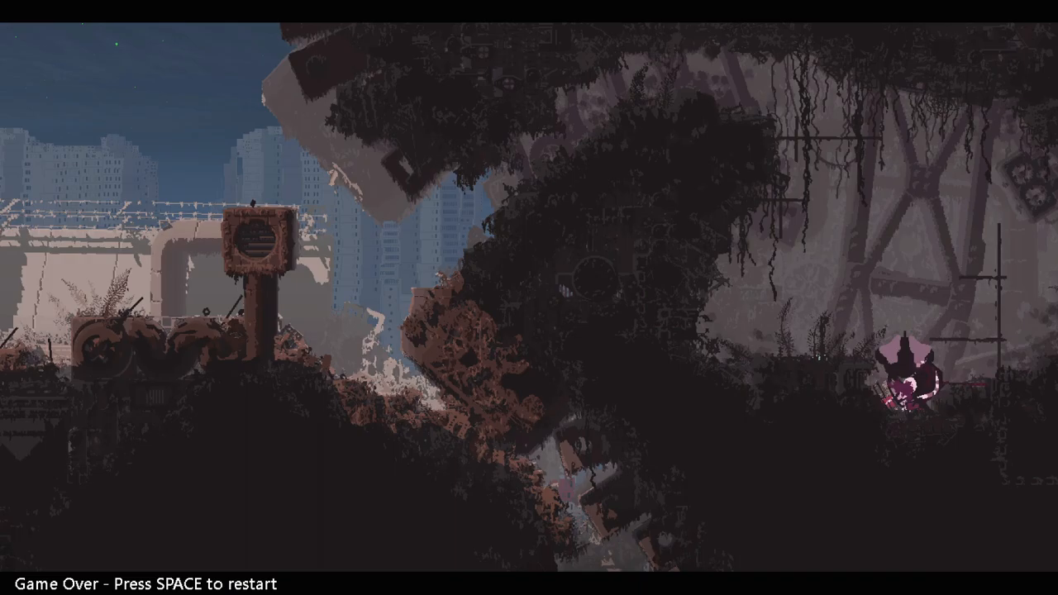
pyautogui.press('space')
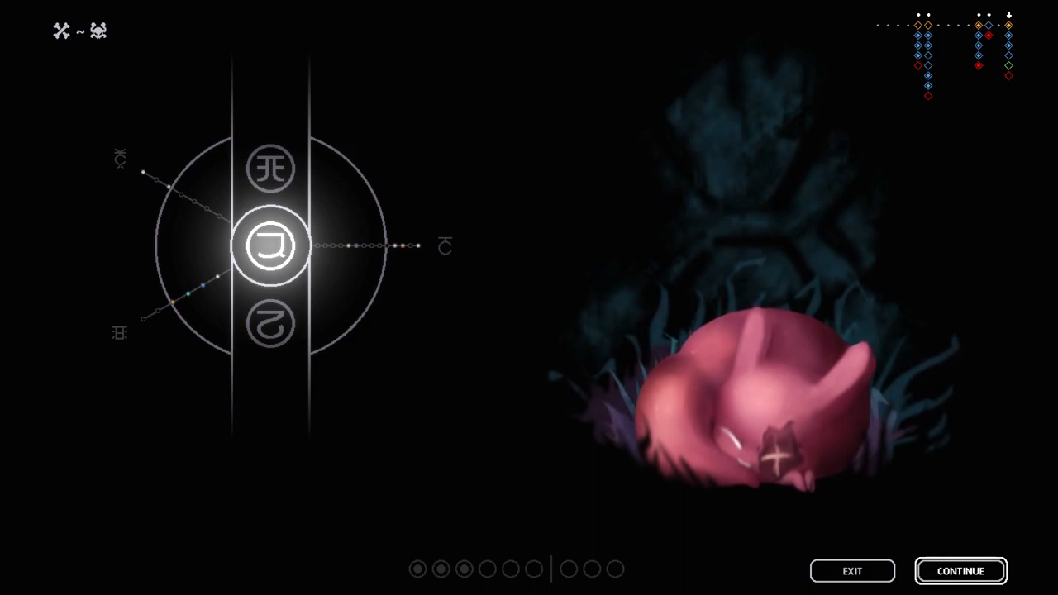
# Continue past the karma death screen back into play.
pyautogui.click(960, 570)
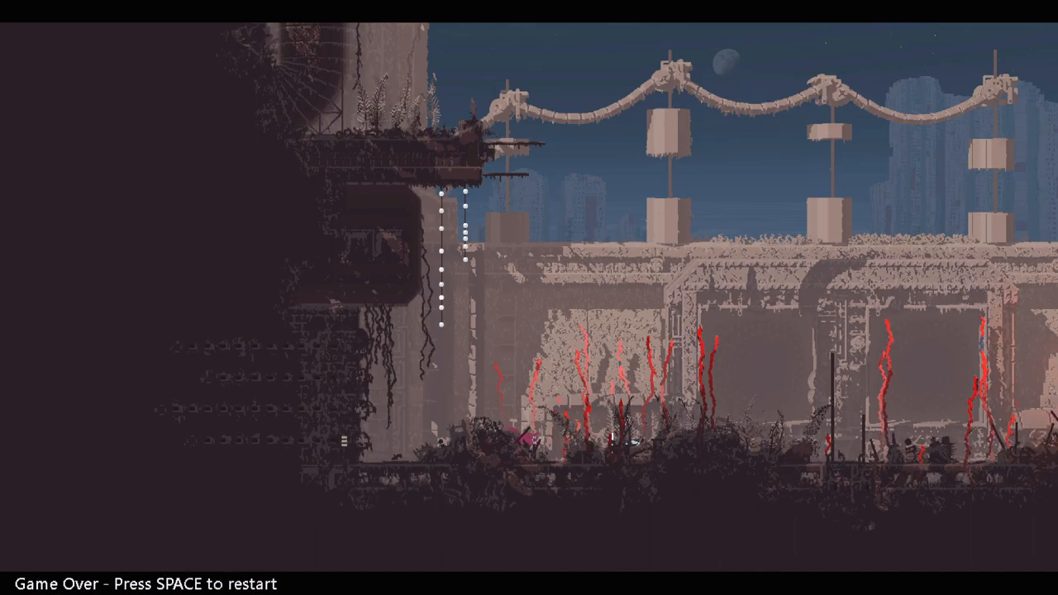
pyautogui.press('space')
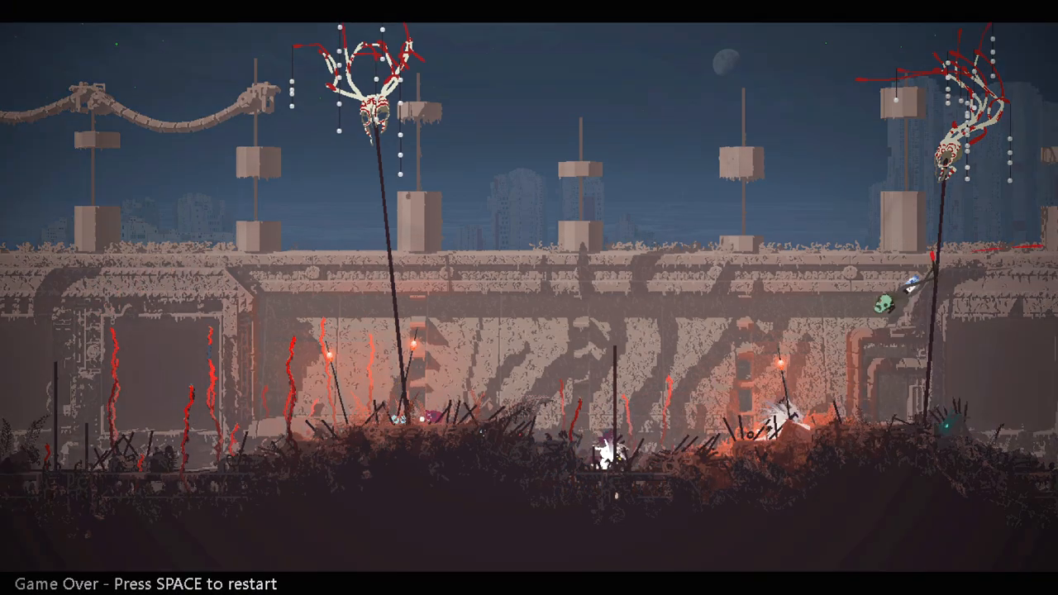
# Restart after dying, pause to view the controls, then resume play.
pyautogui.press('space')
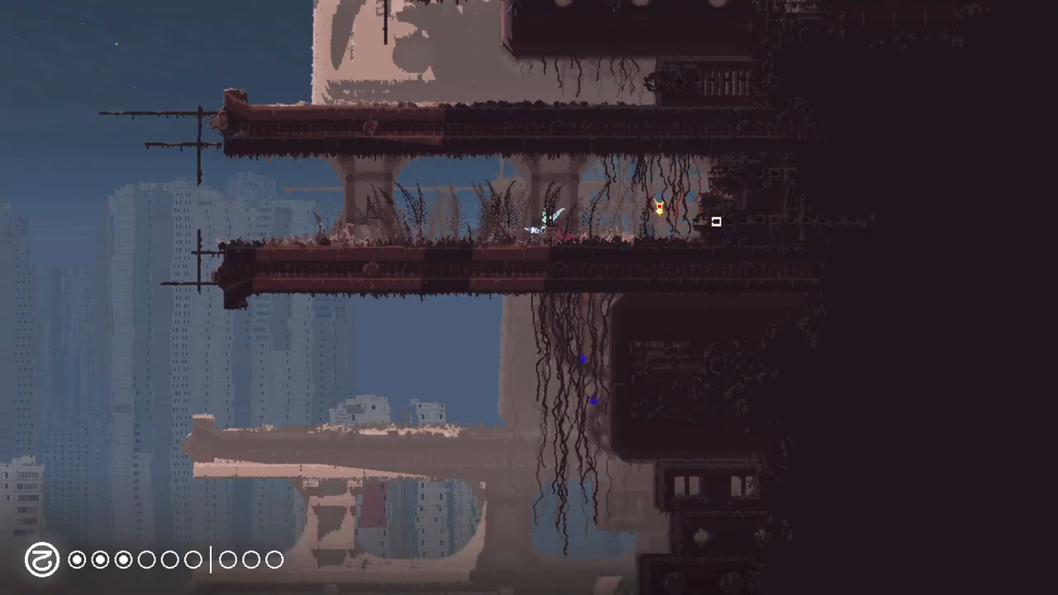
pyautogui.press('Escape')
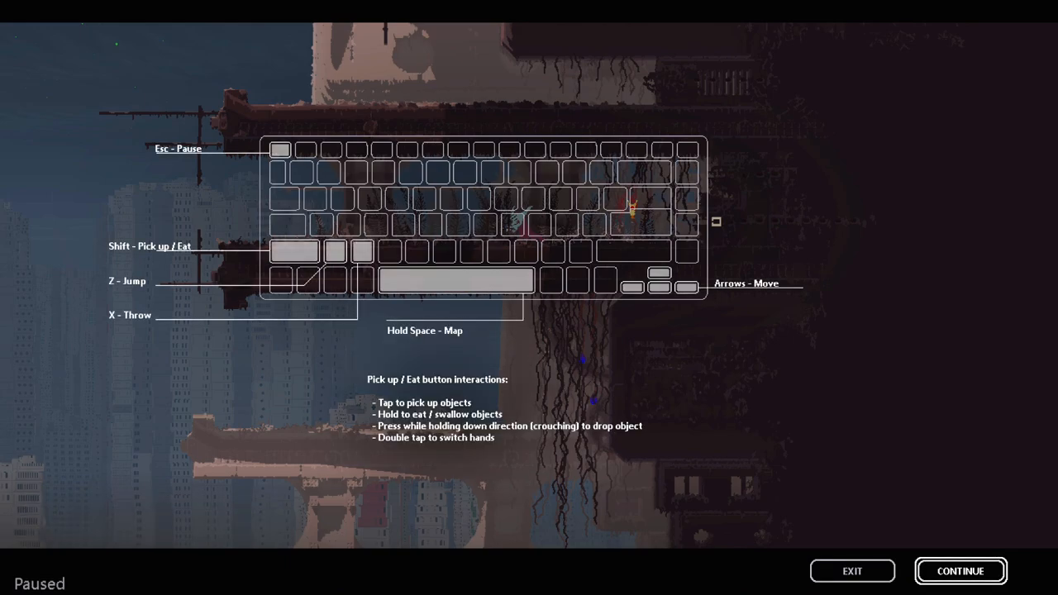
pyautogui.click(969, 570)
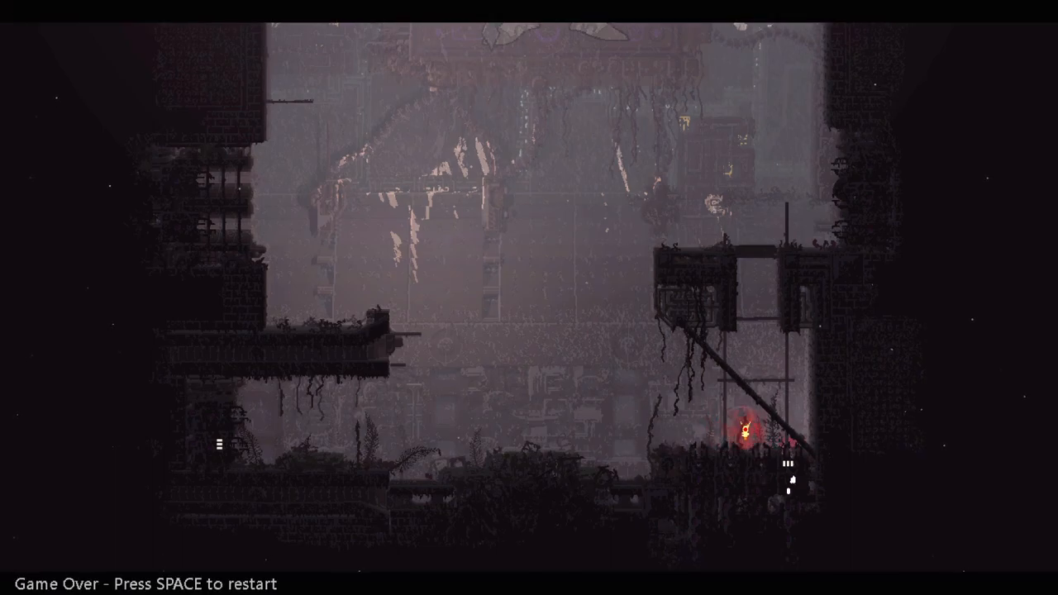
# Restart the run after dying in the dark industrial chamber with glowing glyphs.
pyautogui.press('space')
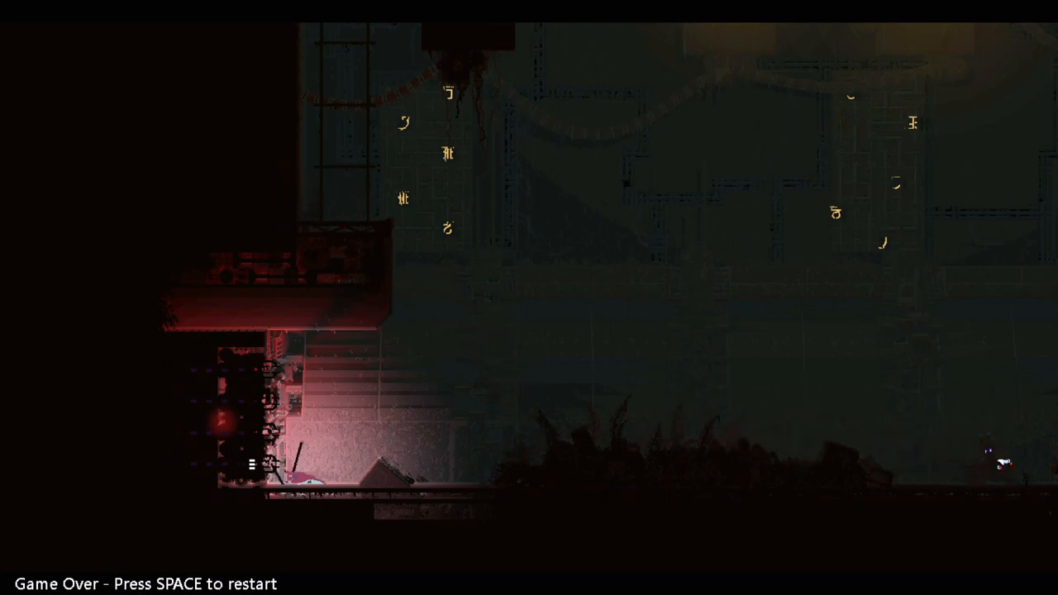
# Dismiss the game-over prompt to reach the karma death screen.
pyautogui.press('space')
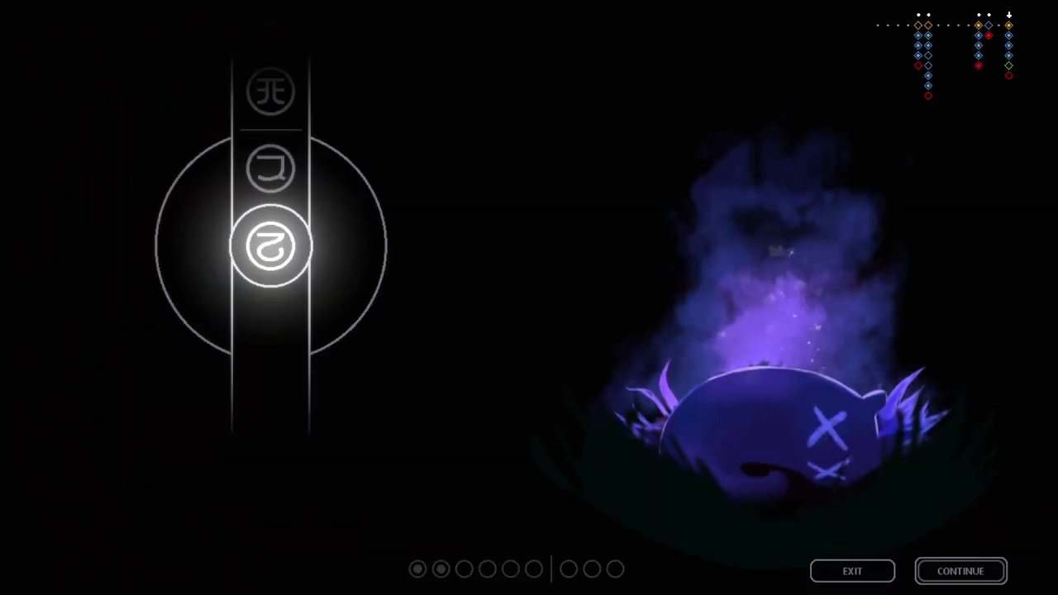